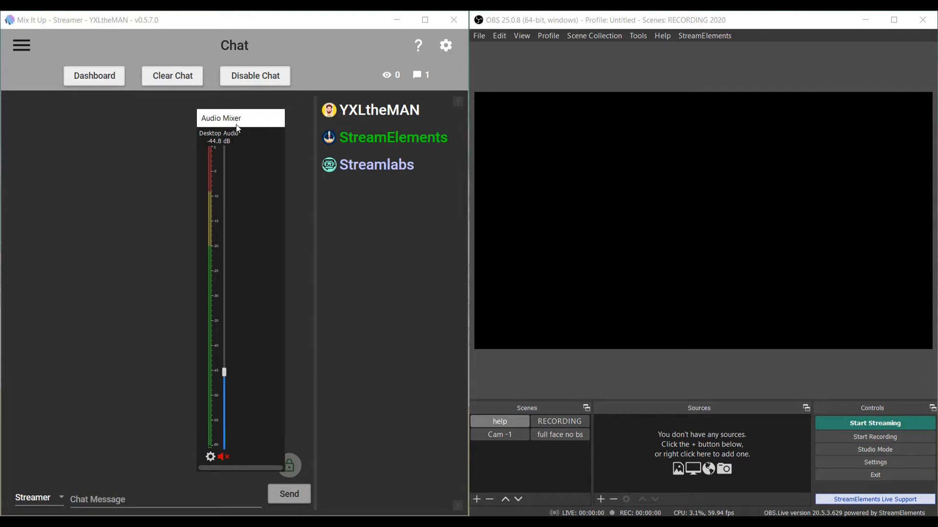
mouse_move(259, 126)
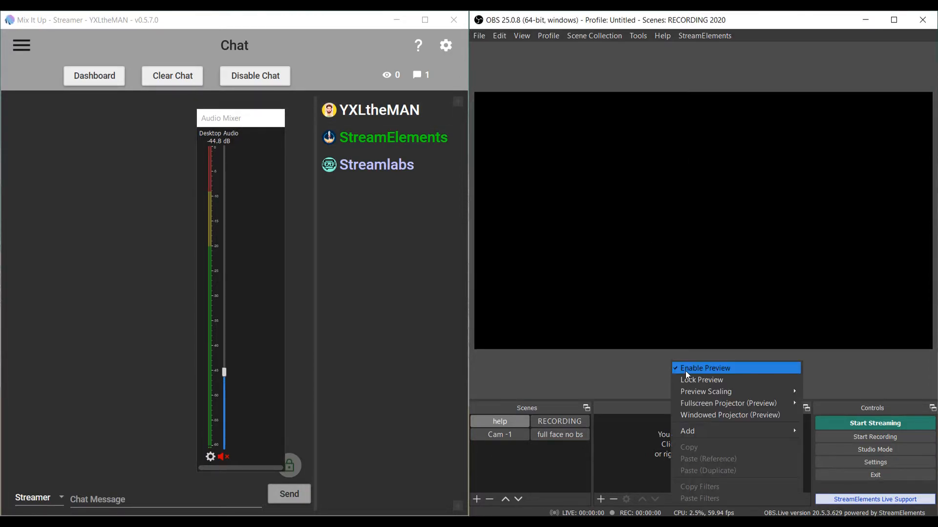
Disable Enable Preview so the OBS preview stays off under the floating mixer
click(705, 369)
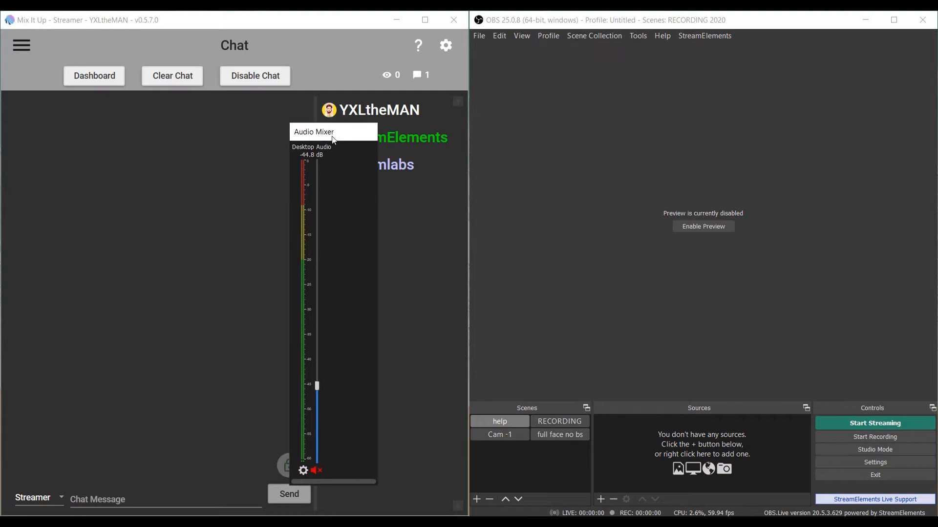
mouse_move(334, 159)
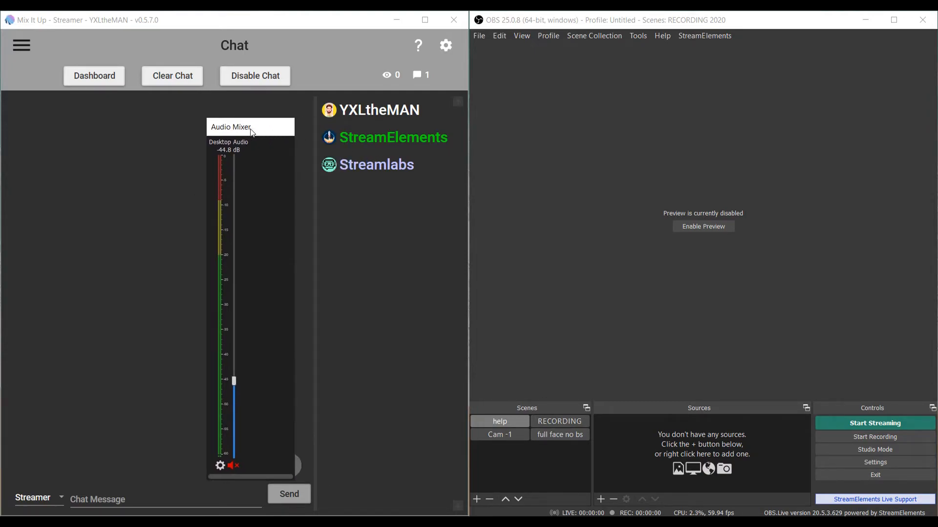
mouse_move(393, 228)
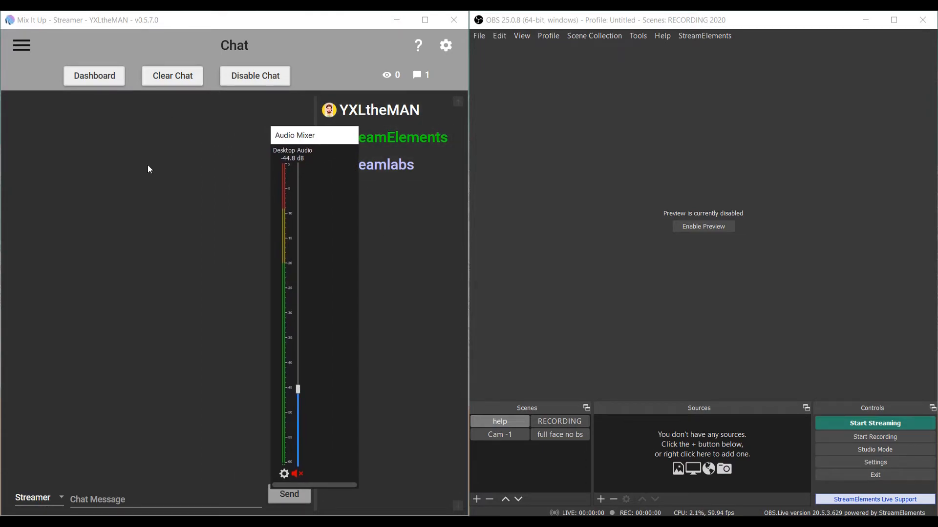
mouse_move(522, 187)
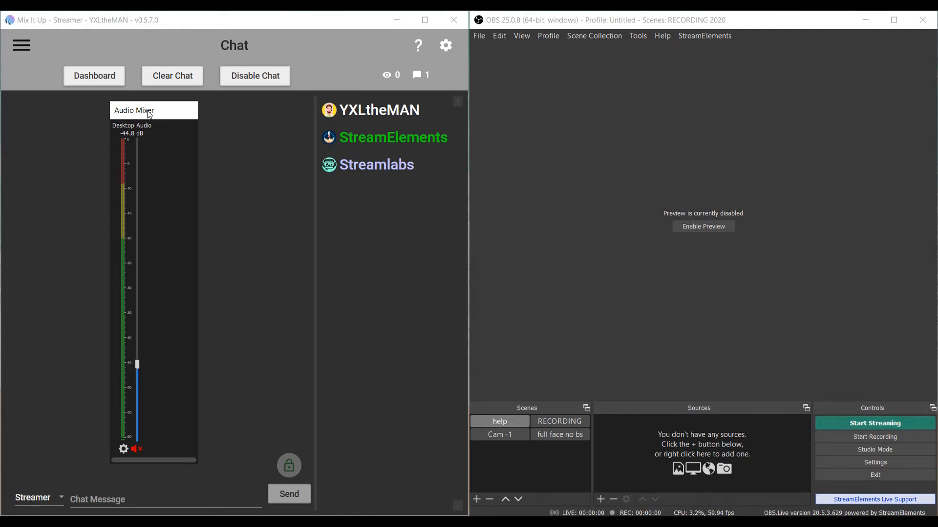
mouse_move(148, 359)
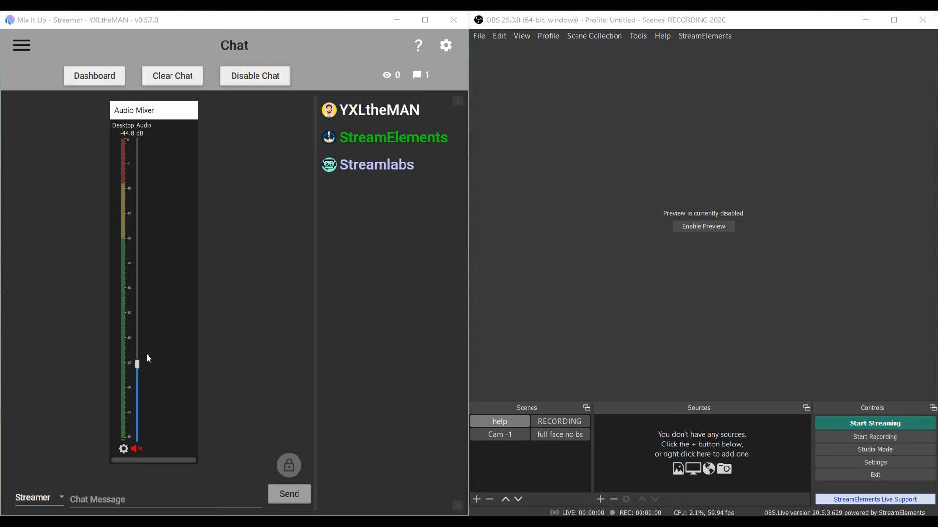
mouse_move(169, 118)
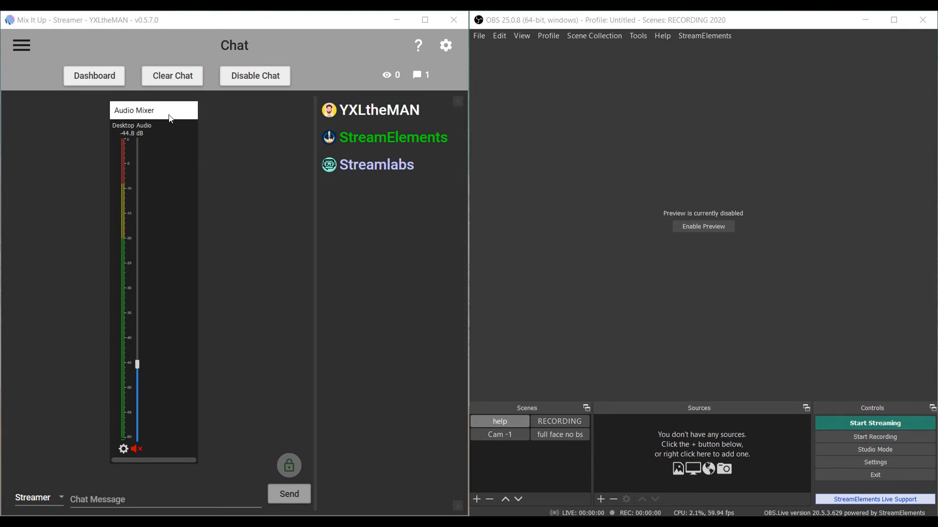